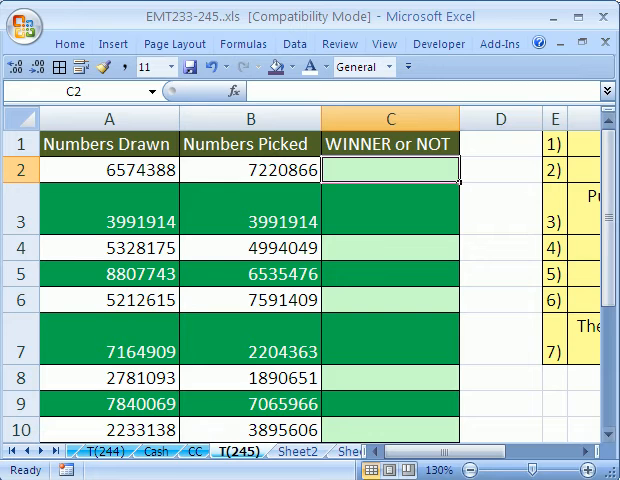
pyautogui.moveTo(360, 20)
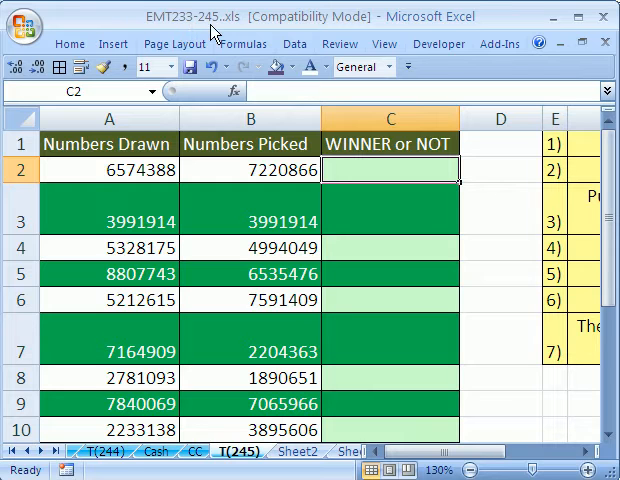
pyautogui.moveTo(268, 124)
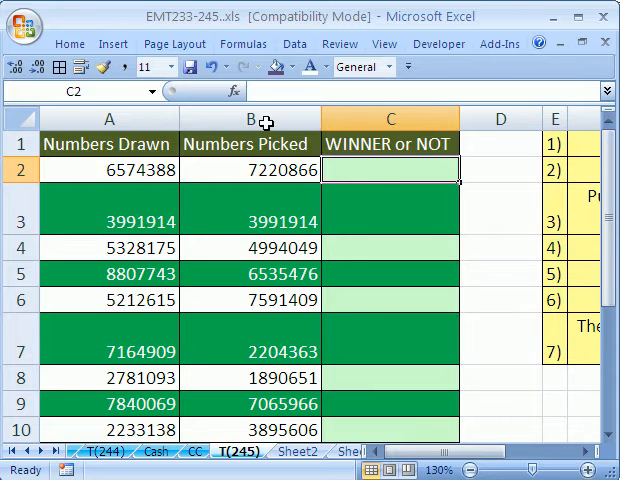
pyautogui.moveTo(352, 168)
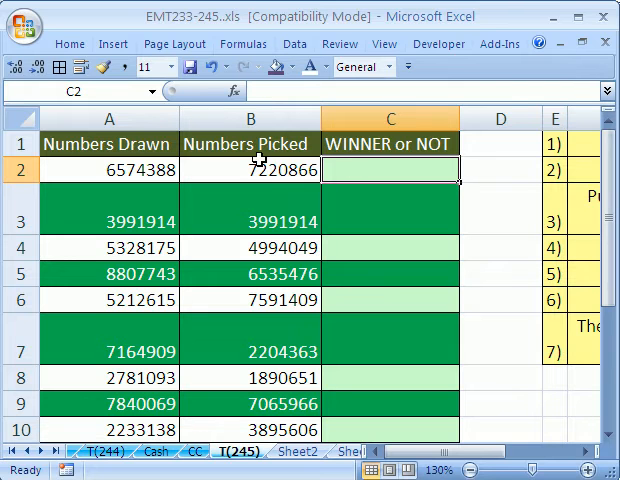
pyautogui.moveTo(176, 178)
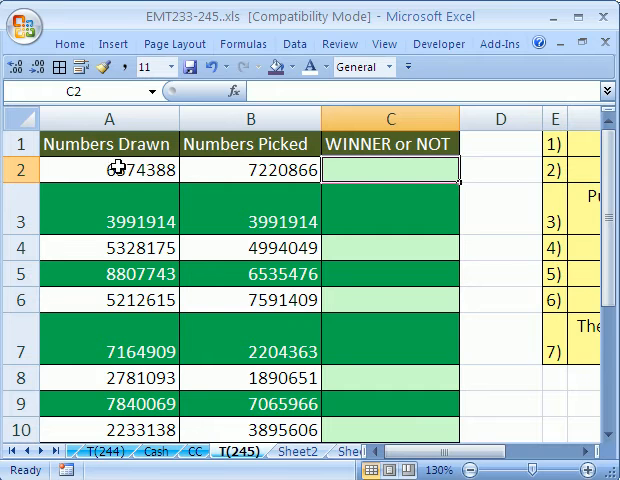
pyautogui.moveTo(428, 304)
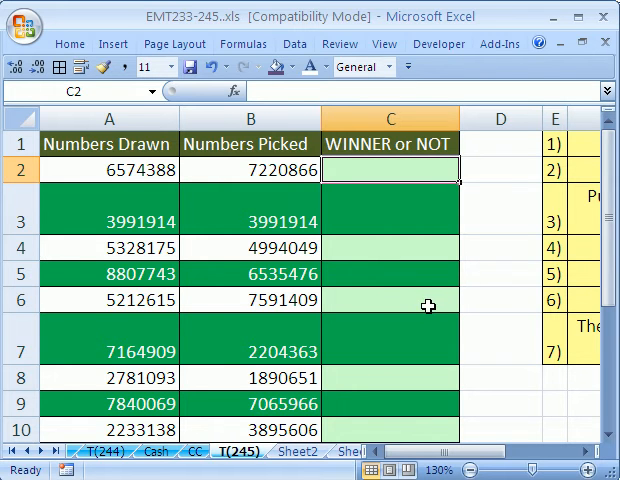
pyautogui.moveTo(284, 168)
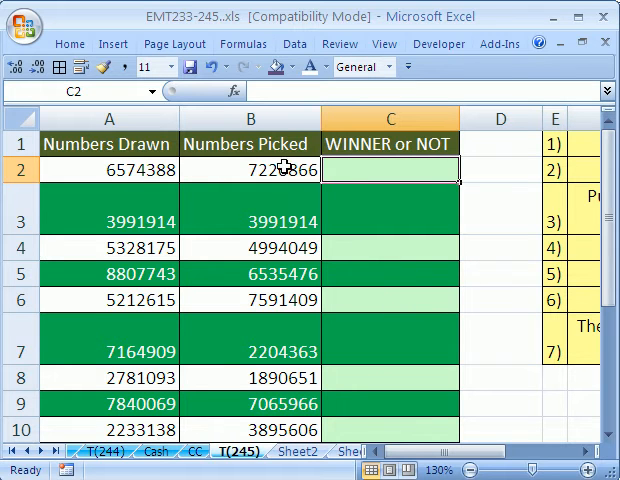
pyautogui.moveTo(276, 216)
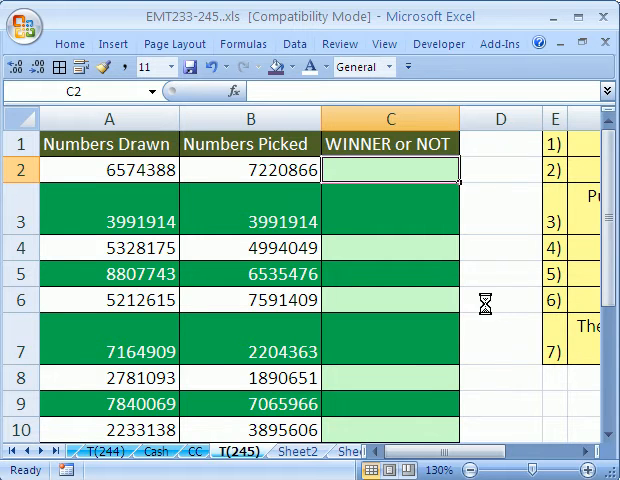
# Begin C2 with =IF(OR( comparing the drawn numbers A2:A11 to B2.
pyautogui.write('=i')
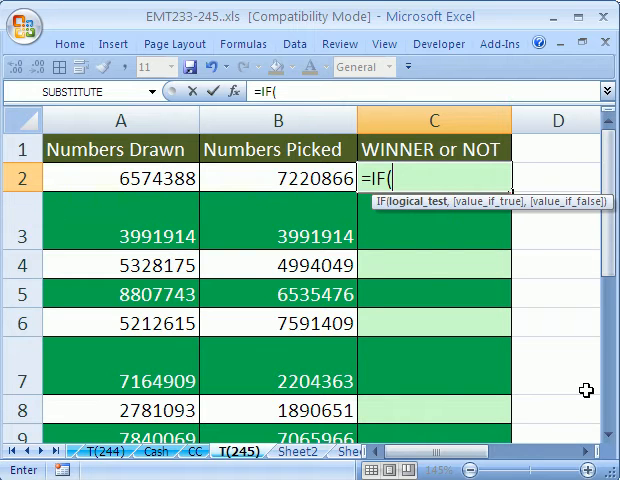
pyautogui.write('OR(')
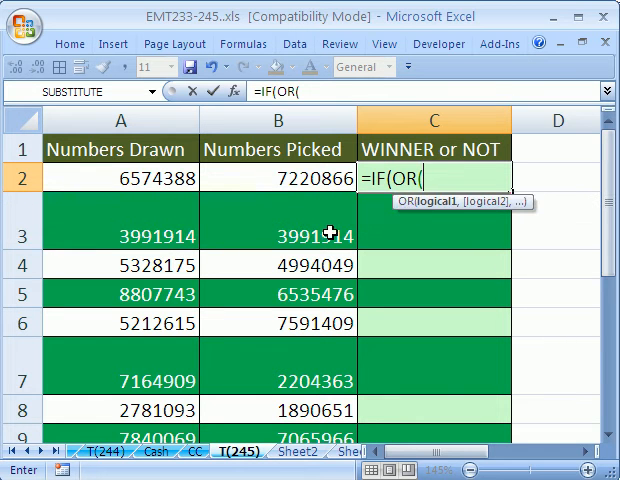
pyautogui.moveTo(278, 176); pyautogui.dragTo(278, 232)
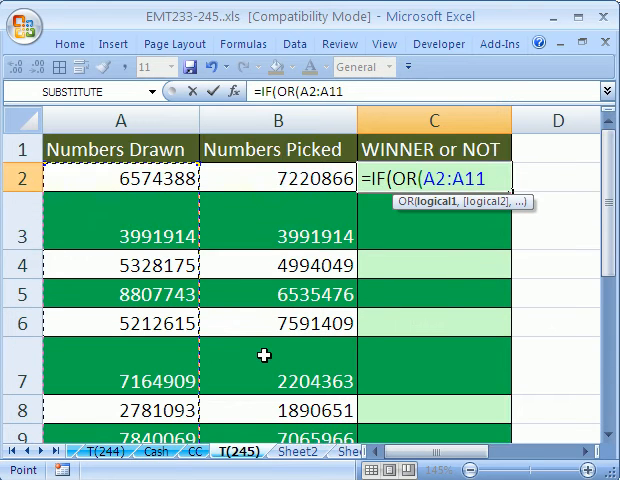
pyautogui.moveTo(278, 324)
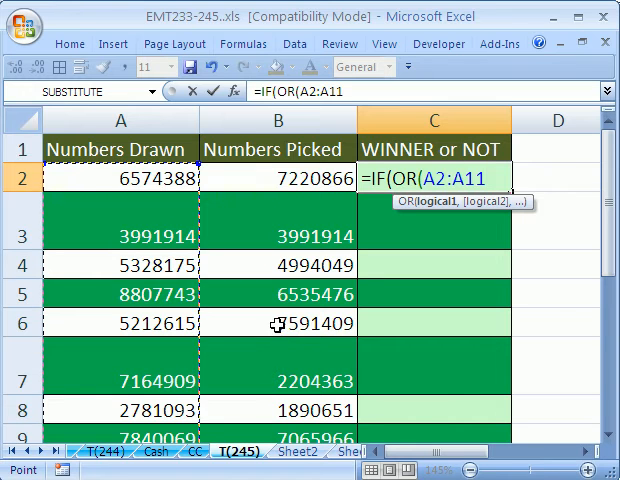
pyautogui.write('=B2)')
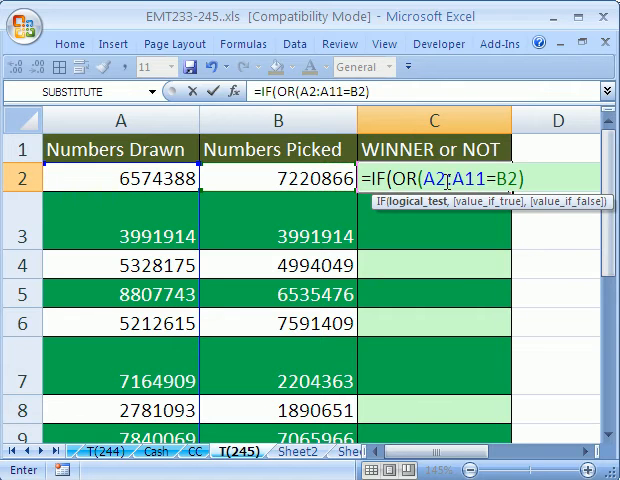
pyautogui.moveTo(436, 312)
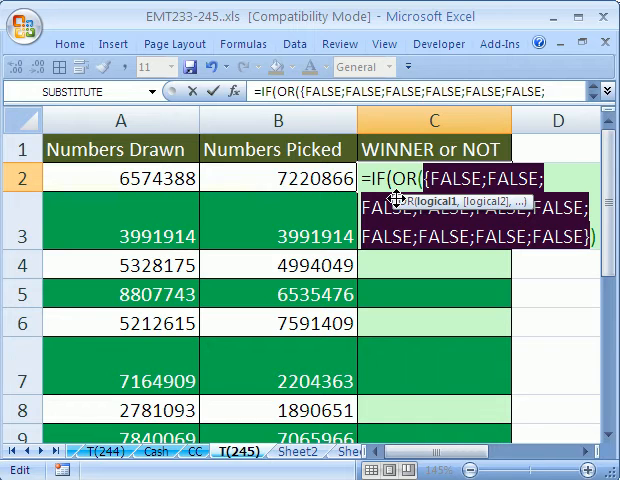
pyautogui.moveTo(296, 160)
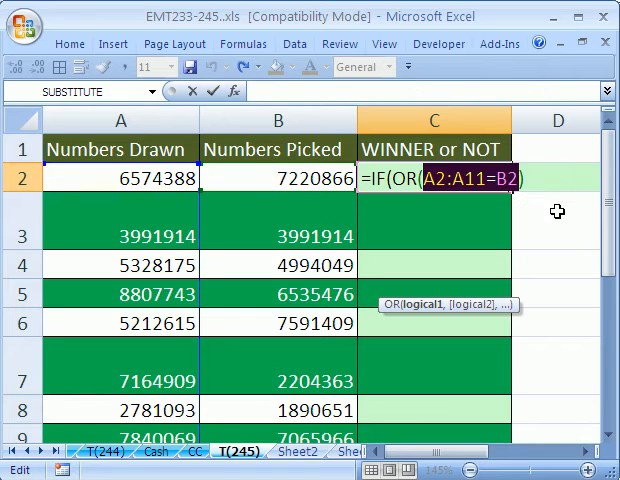
# Finish C2 as =IF(OR(A2:A11=B2),"WINNER","NOY"), still unconfirmed.
pyautogui.write(')')
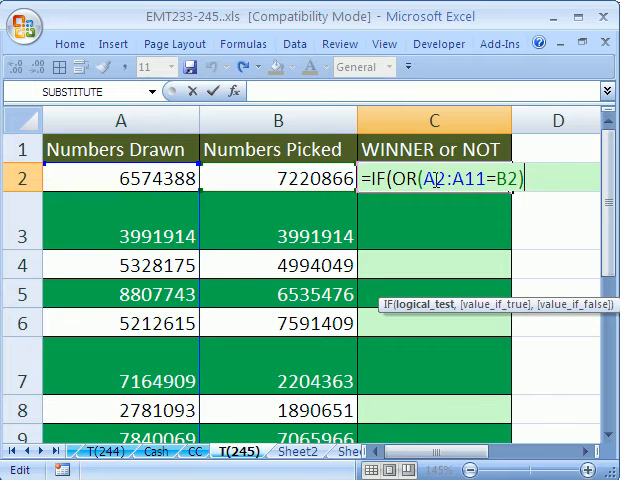
pyautogui.moveTo(484, 196)
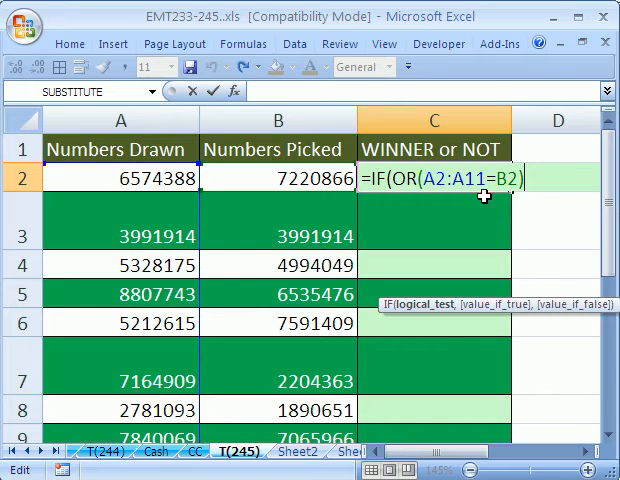
pyautogui.write('),')
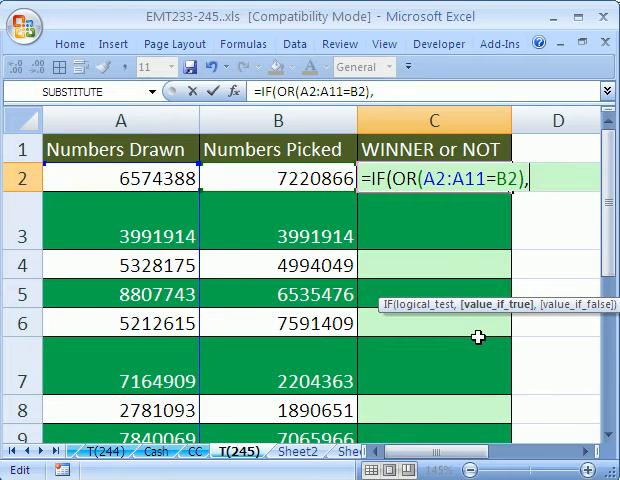
pyautogui.write('"WINNER')
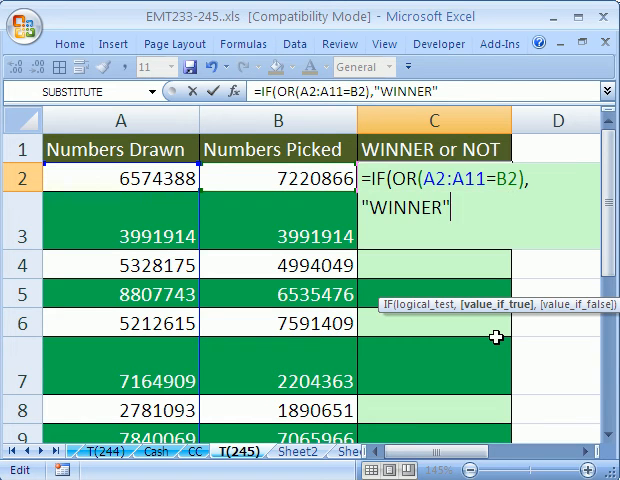
pyautogui.write(',')
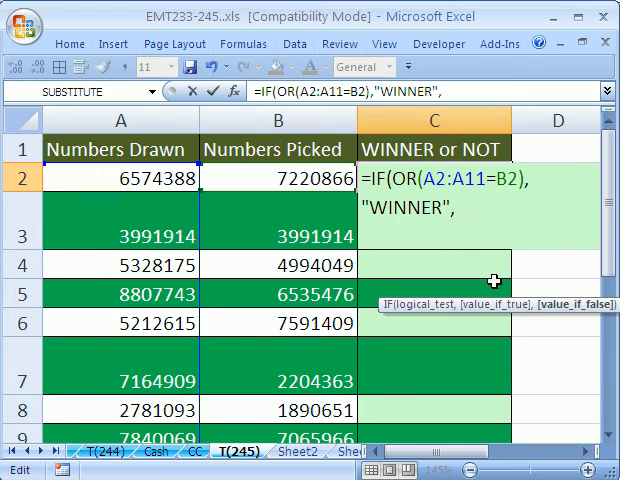
pyautogui.moveTo(464, 250)
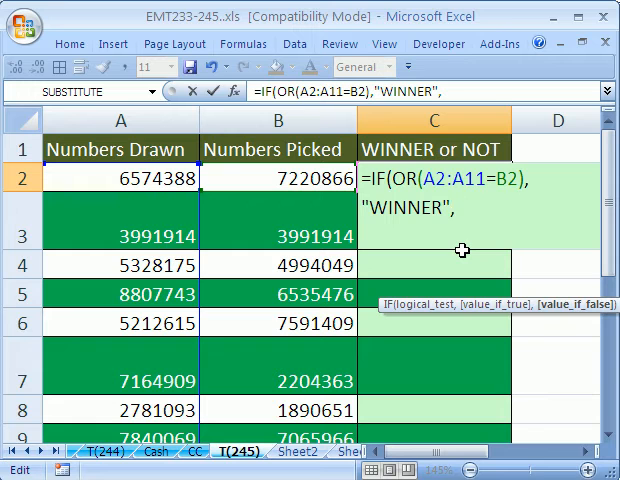
pyautogui.moveTo(528, 320)
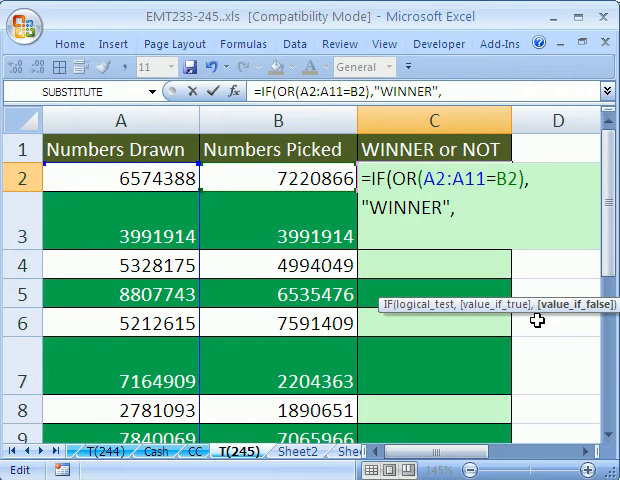
pyautogui.write('"NOY')
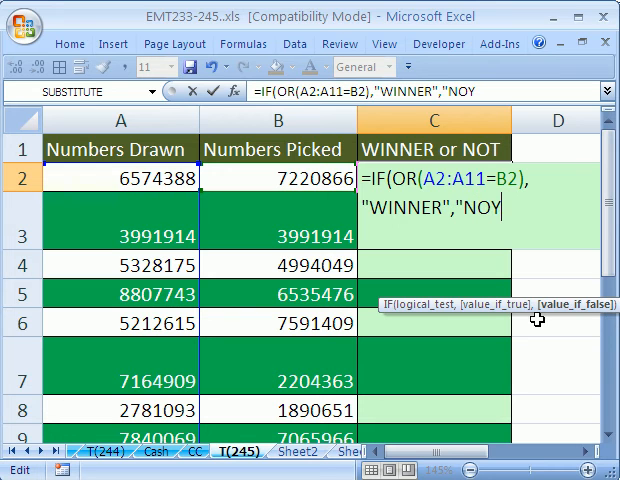
pyautogui.write('")')
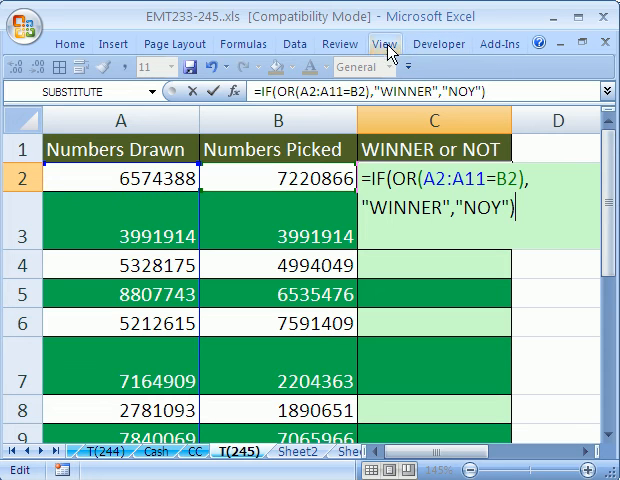
# Correct NOY to NOT and enter the array formula so column C reads WINNER or NOT.
pyautogui.click(340, 44)
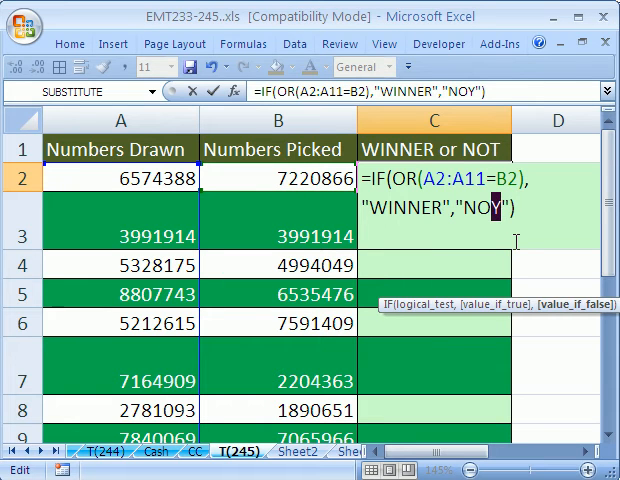
pyautogui.write('NOT')
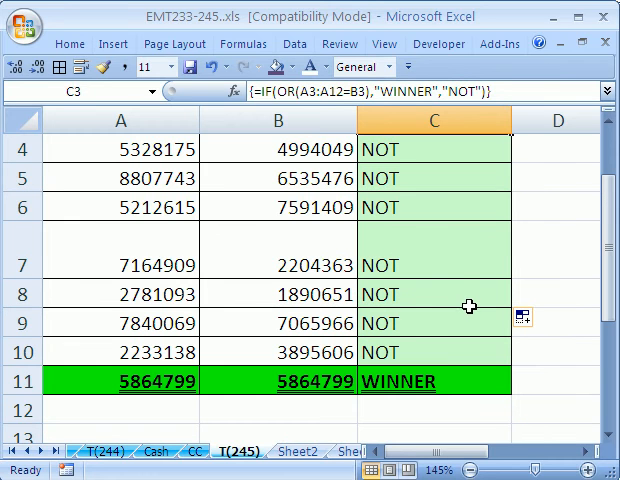
# Select the table rows A2:C11 to manage their conditional formatting rules.
pyautogui.click(432, 380)
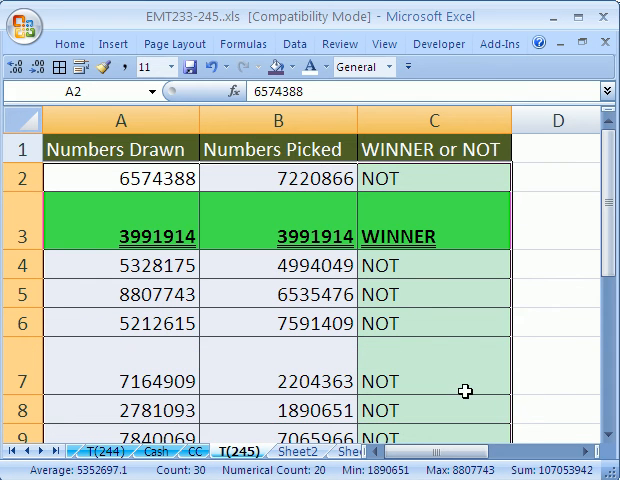
pyautogui.moveTo(422, 230)
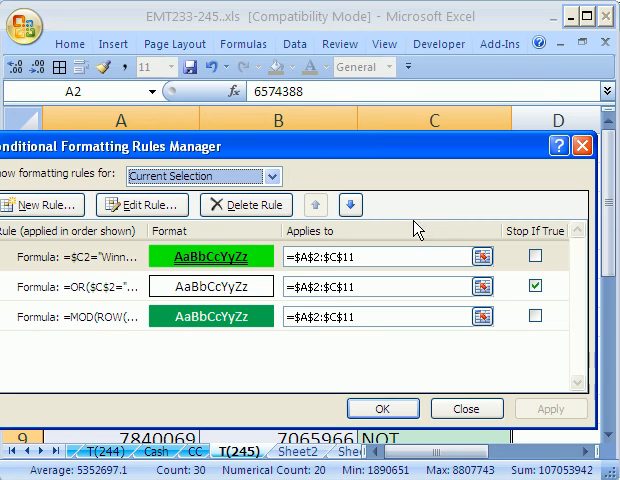
# Inspect the =$C2="Winner" green-highlight rule and accept it unchanged.
pyautogui.click(70, 256)
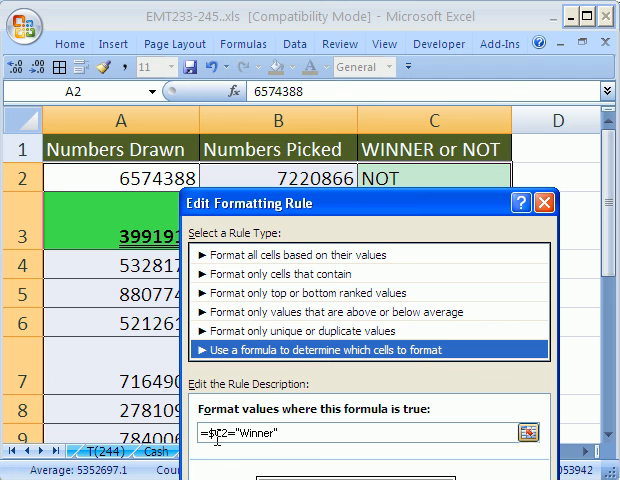
pyautogui.moveTo(390, 212)
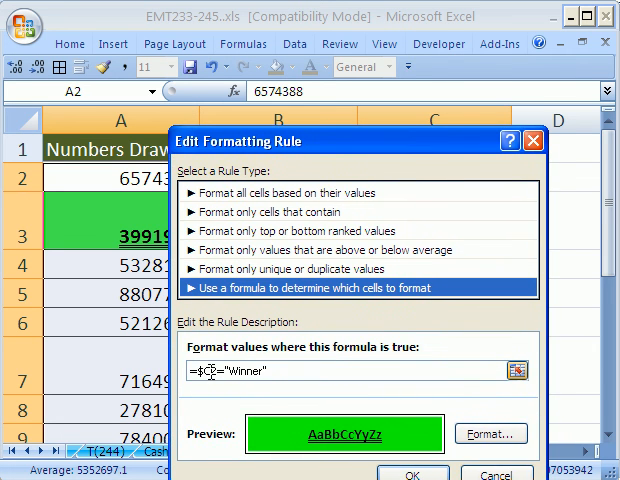
pyautogui.moveTo(356, 140); pyautogui.dragTo(336, 240)
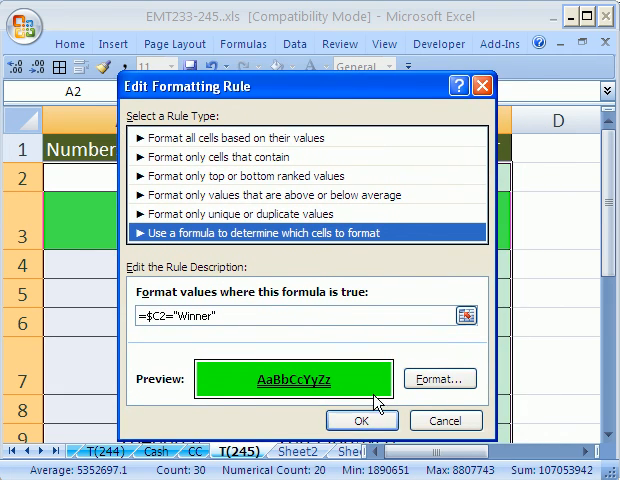
pyautogui.click(362, 420)
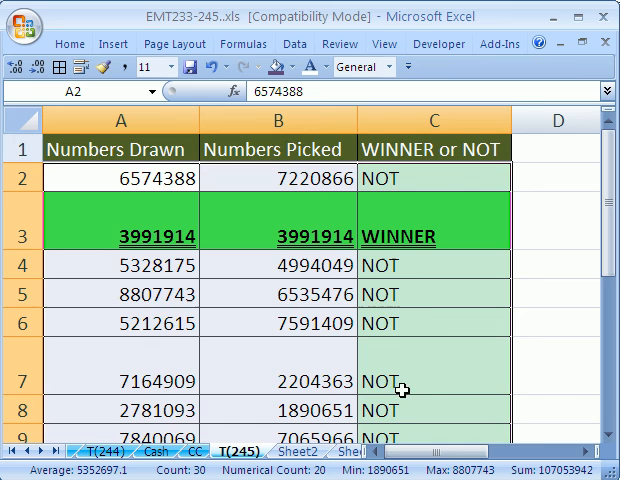
pyautogui.scroll(-3)
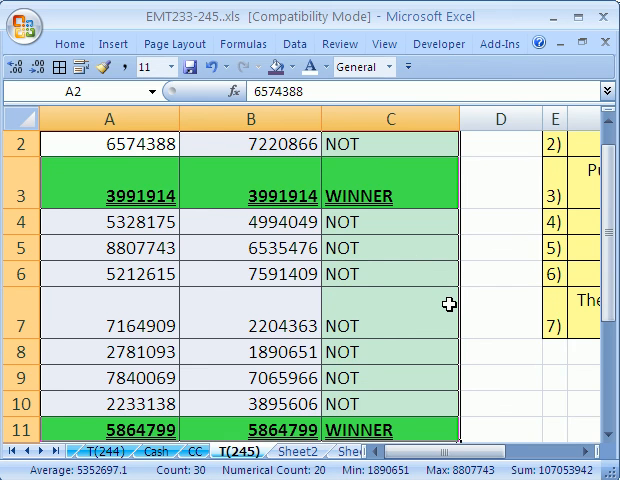